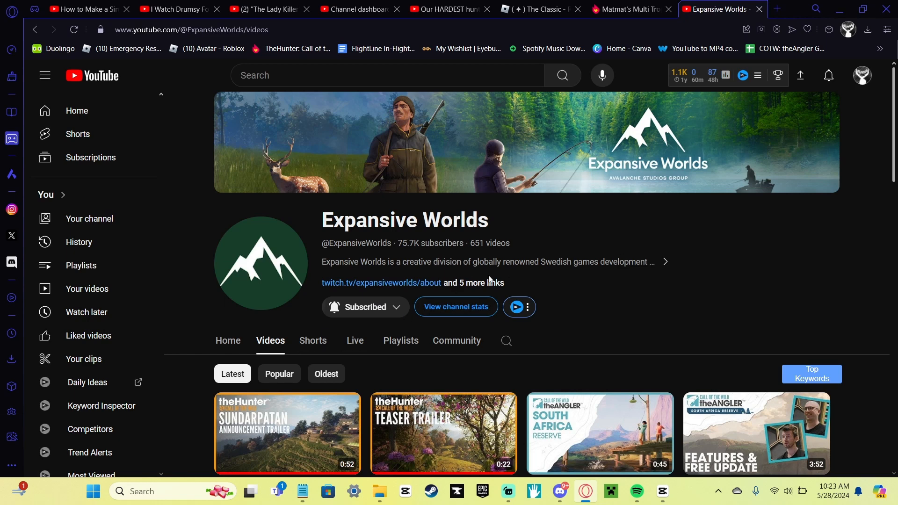
Step: Play the Sundarpatan Announcement Trailer from the Expansive Worlds Videos list
{"action": "scroll", "scroll_direction": "down", "scroll_amount": 3}
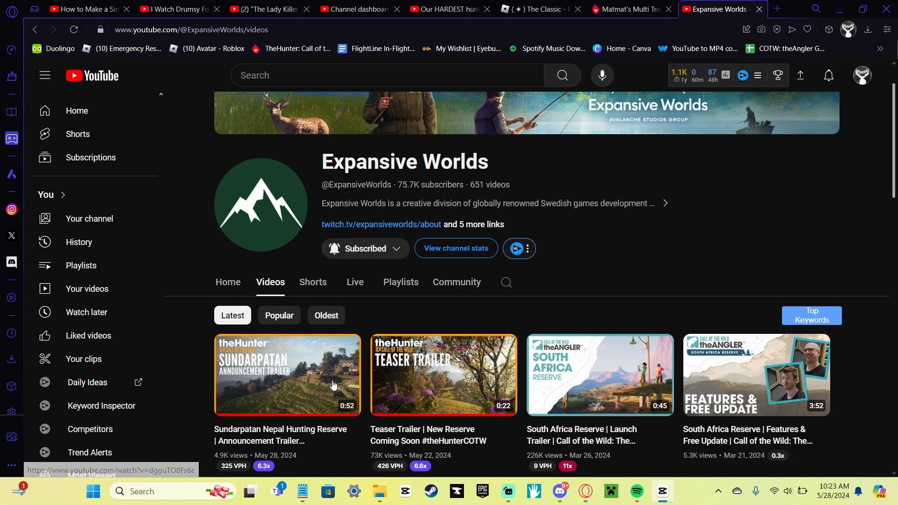
{"action": "left_click", "coordinate": [287, 374]}
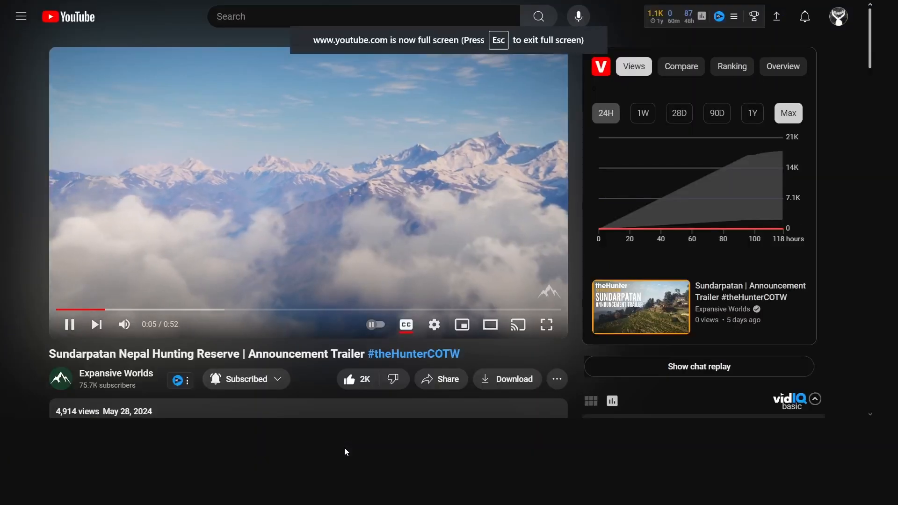
Step: Raise the trailer's playback quality to a higher resolution in the player settings
{"action": "left_click", "coordinate": [544, 324]}
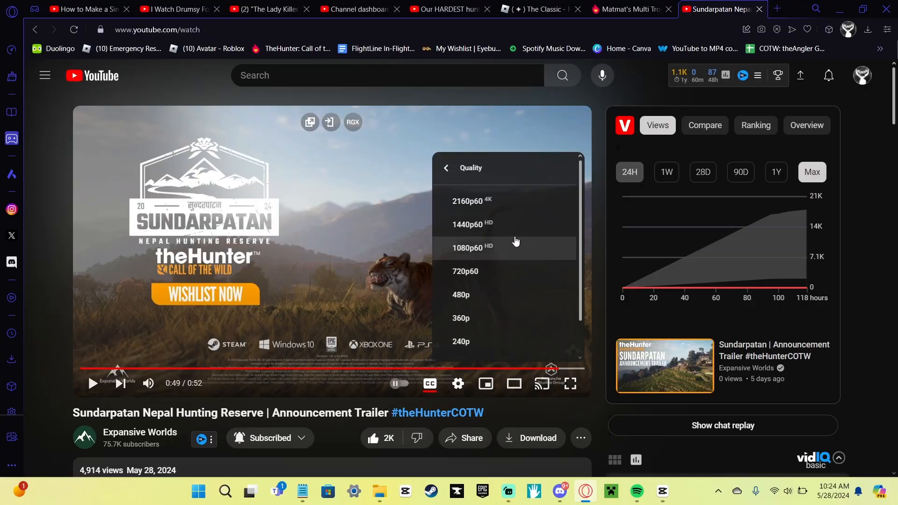
{"action": "left_click", "coordinate": [470, 247]}
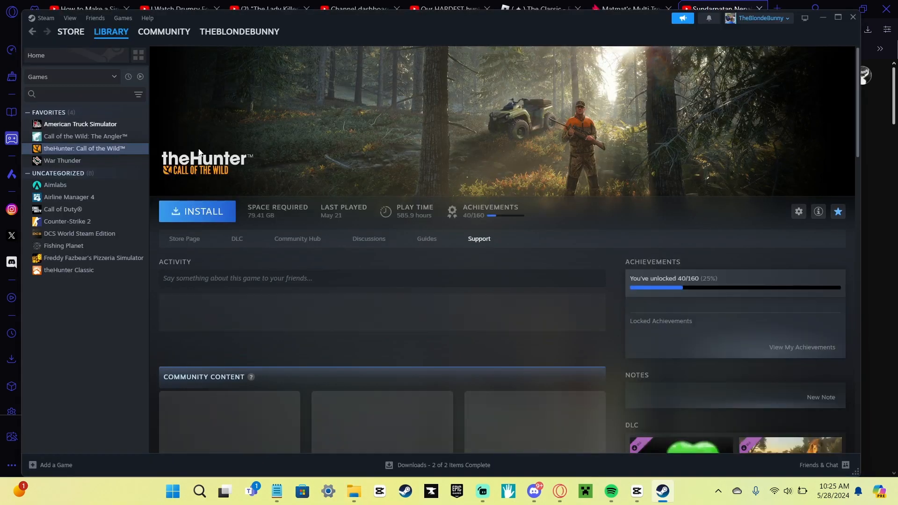
Step: Visit American Truck Simulator, then return to theHunter: Call of the Wild library page
{"action": "left_click", "coordinate": [80, 125]}
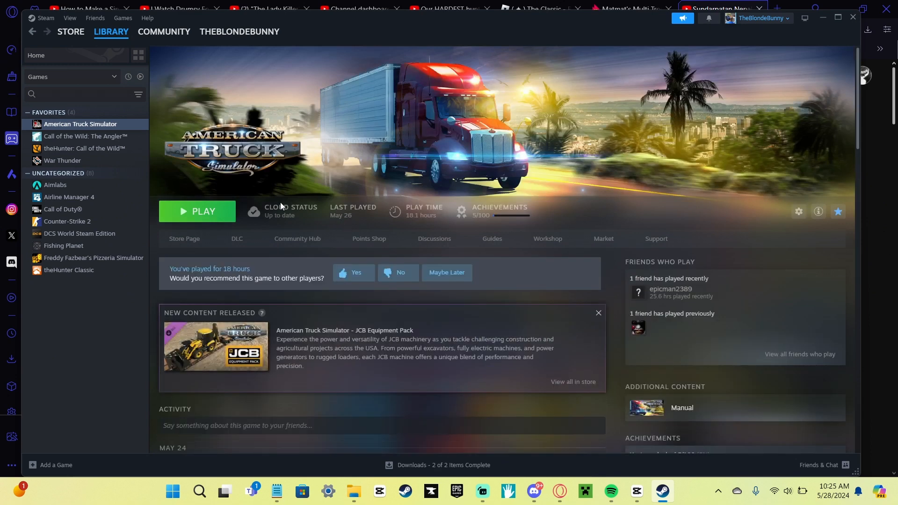
{"action": "left_click", "coordinate": [85, 148]}
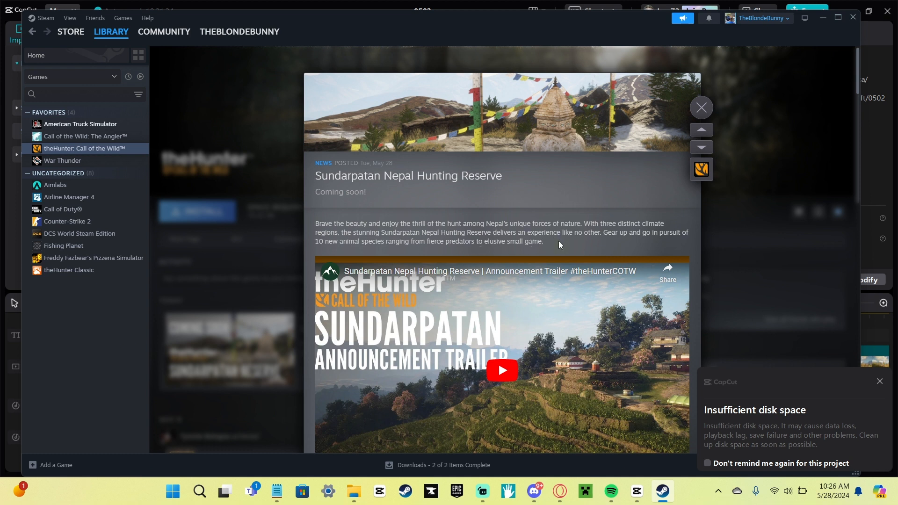
{"action": "mouse_move", "coordinate": [638, 246]}
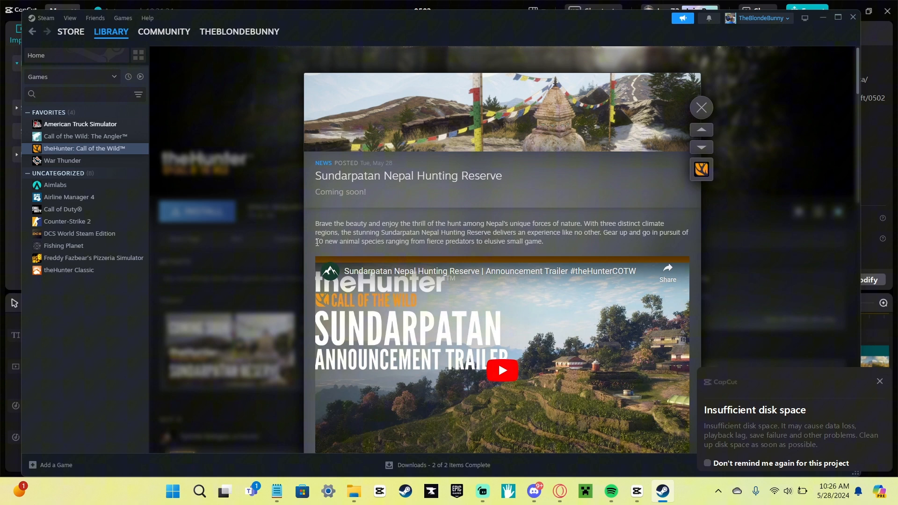
{"action": "mouse_move", "coordinate": [315, 248]}
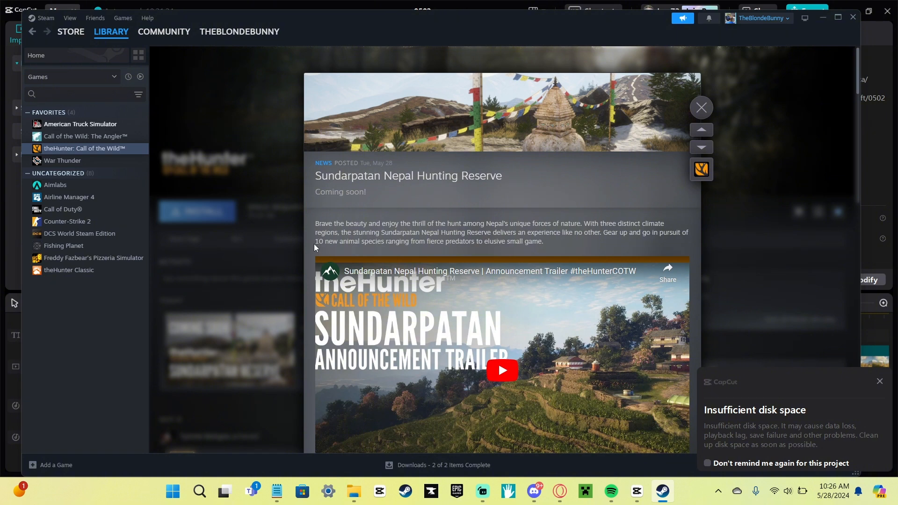
Step: Read down the Sundarpatan news post, then place the trailer's tiger still lower right in the Canva thumbnail
{"action": "scroll", "scroll_direction": "down", "scroll_amount": 3}
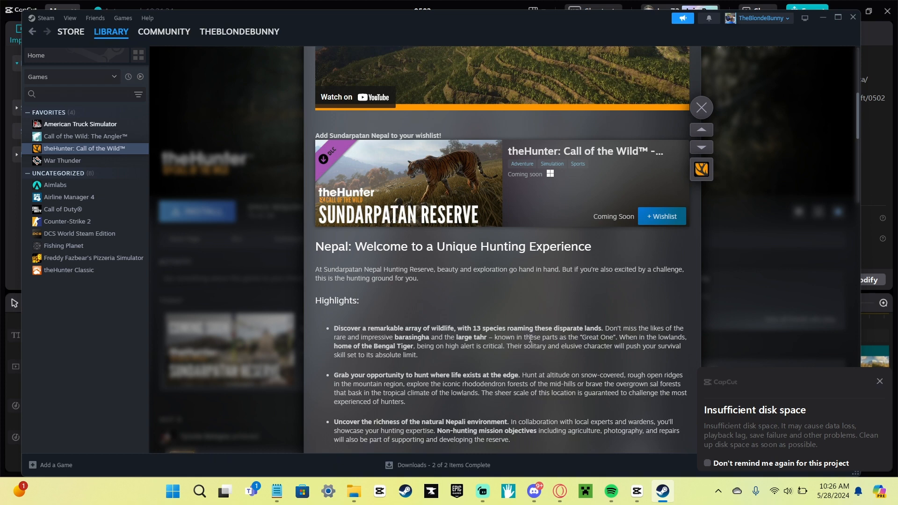
{"action": "mouse_move", "coordinate": [472, 310]}
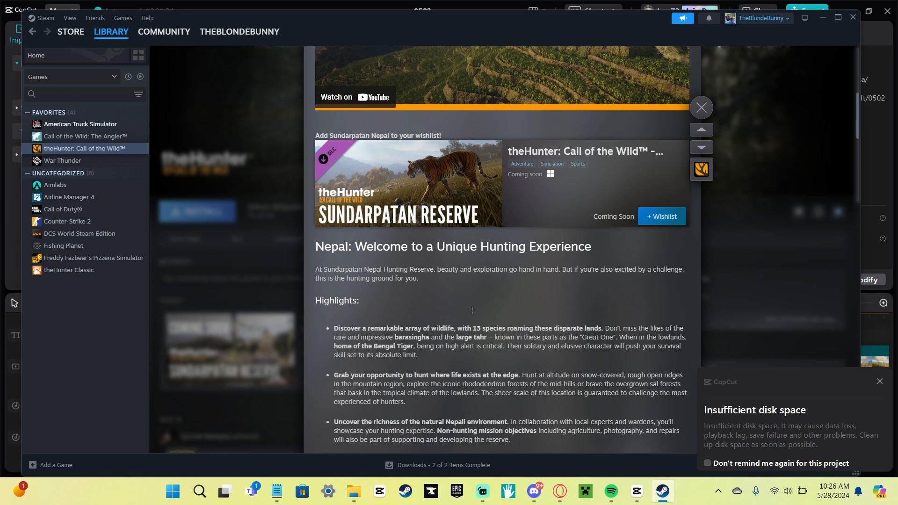
{"action": "scroll", "scroll_direction": "down", "scroll_amount": 3}
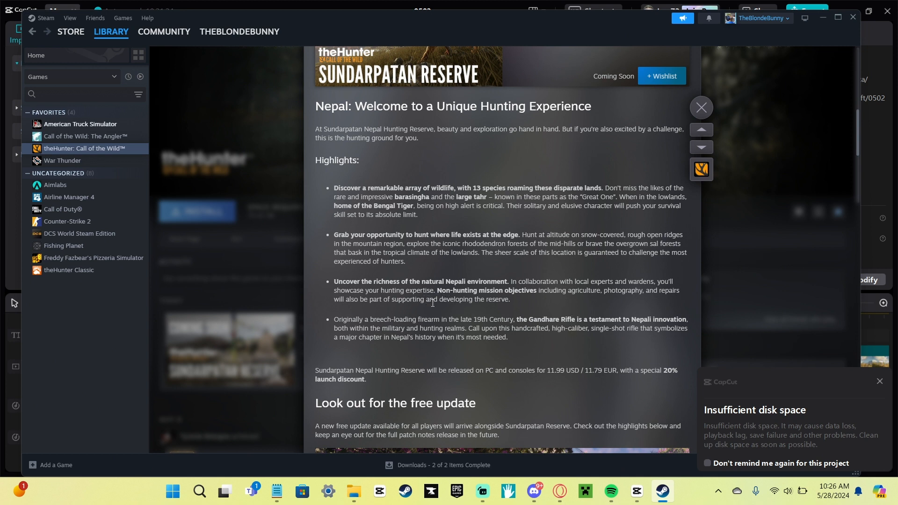
{"action": "mouse_move", "coordinate": [584, 349]}
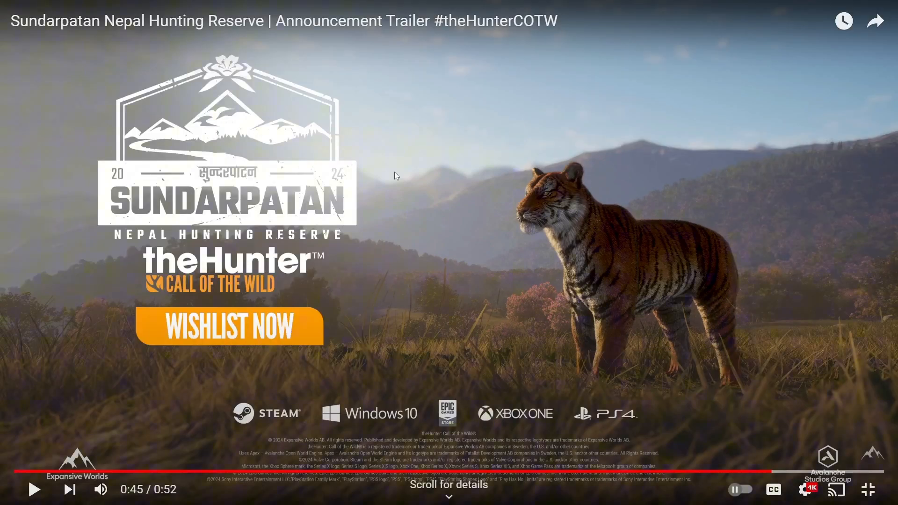
{"action": "mouse_move", "coordinate": [410, 201]}
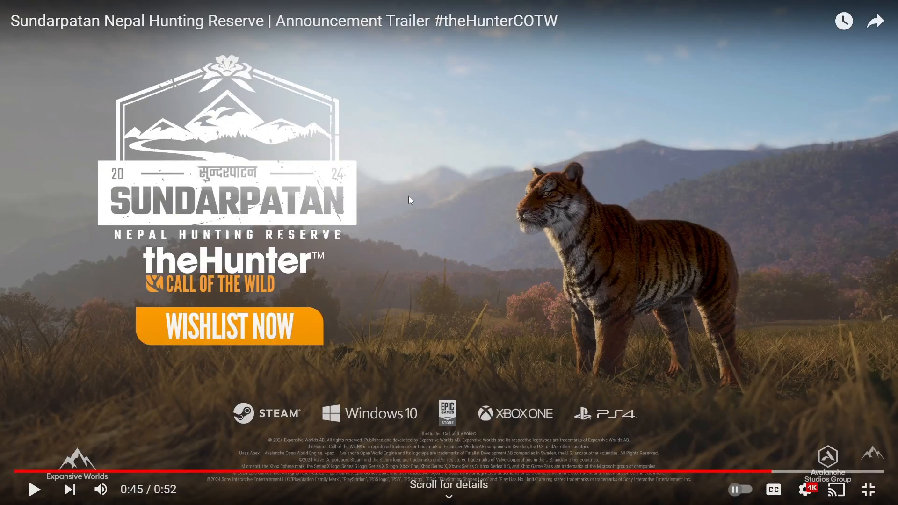
{"action": "left_click", "coordinate": [728, 9]}
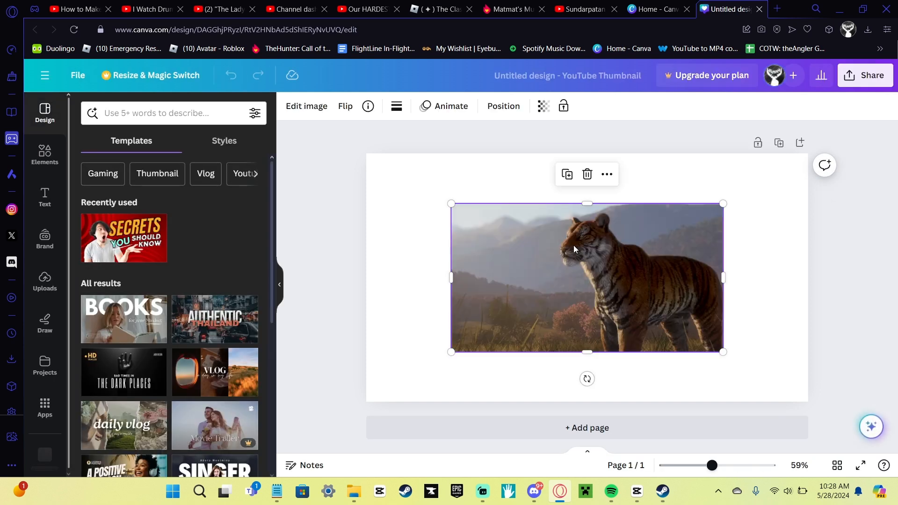
{"action": "left_click_drag", "start_coordinate": [587, 277], "coordinate": [672, 328]}
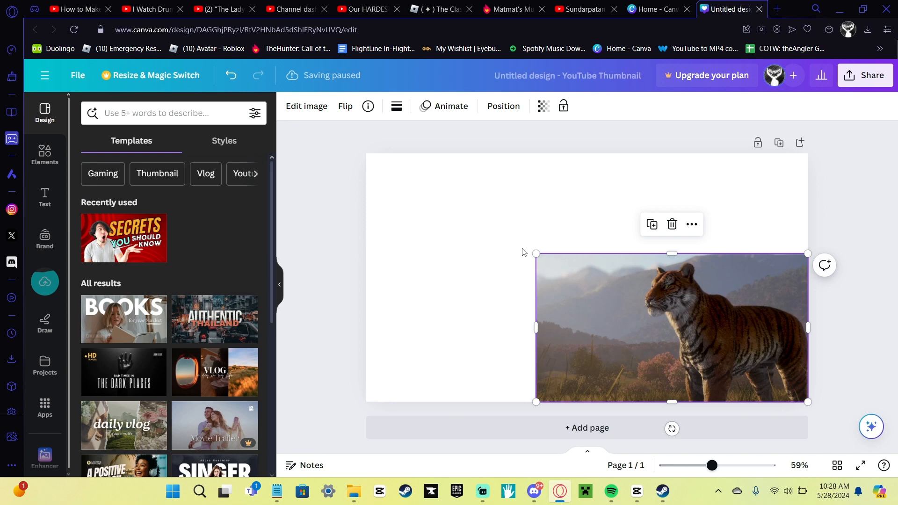
Step: Stretch the tiger still to cover the whole Canva thumbnail page
{"action": "left_click_drag", "start_coordinate": [535, 252], "coordinate": [366, 161]}
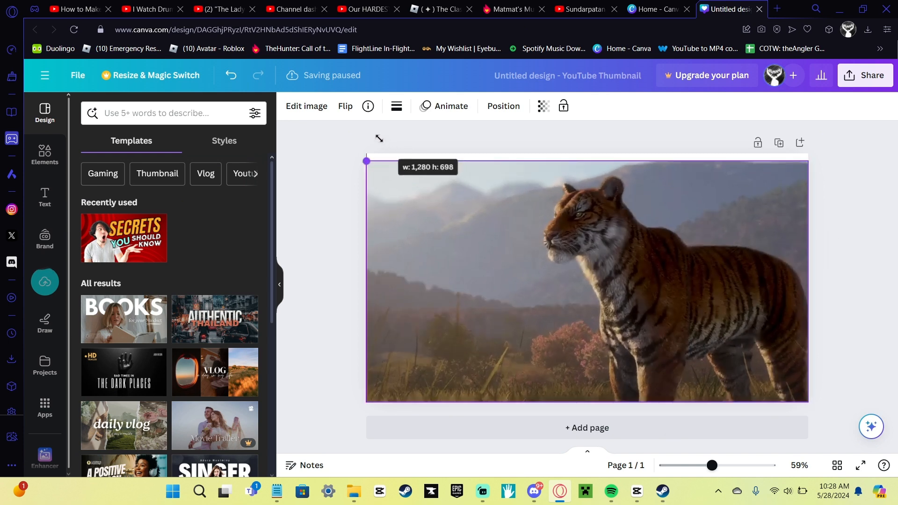
{"action": "left_click", "coordinate": [731, 8]}
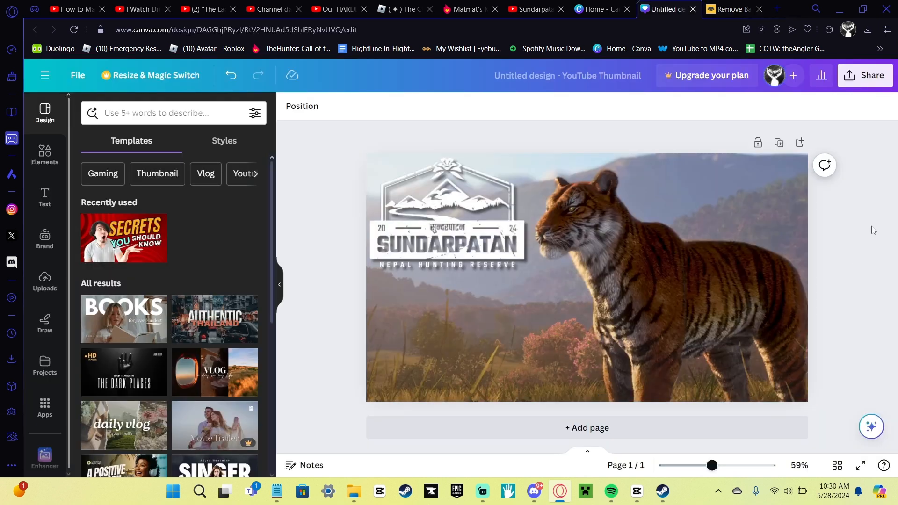
{"action": "left_click", "coordinate": [737, 8]}
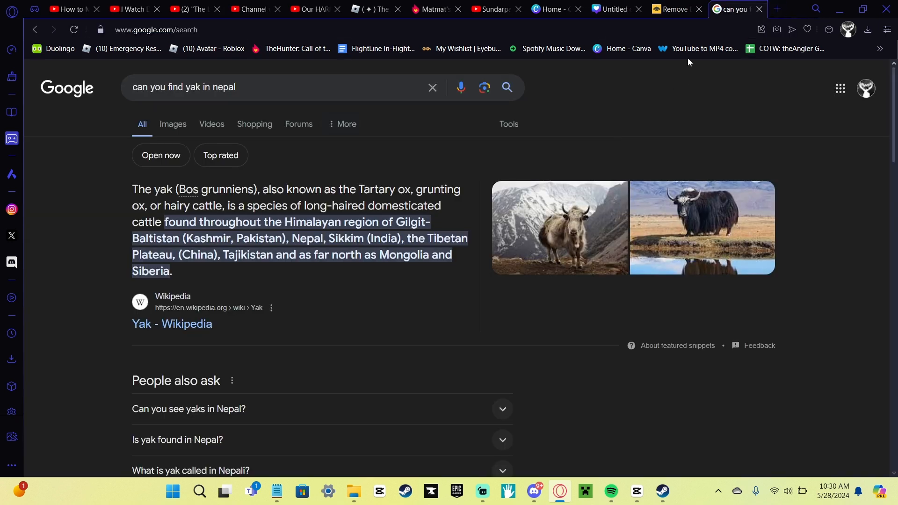
Step: Start a new 1280×720 project in Photopea
{"action": "left_click", "coordinate": [673, 9]}
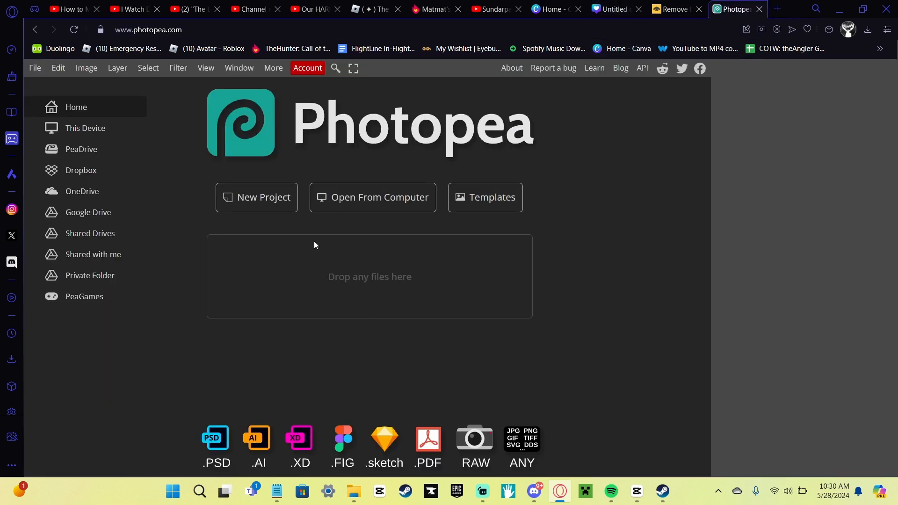
{"action": "left_click", "coordinate": [264, 198]}
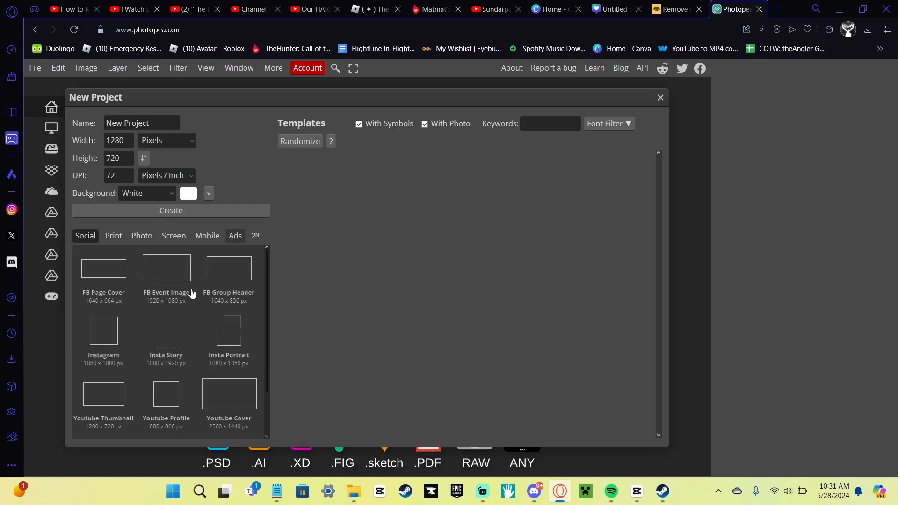